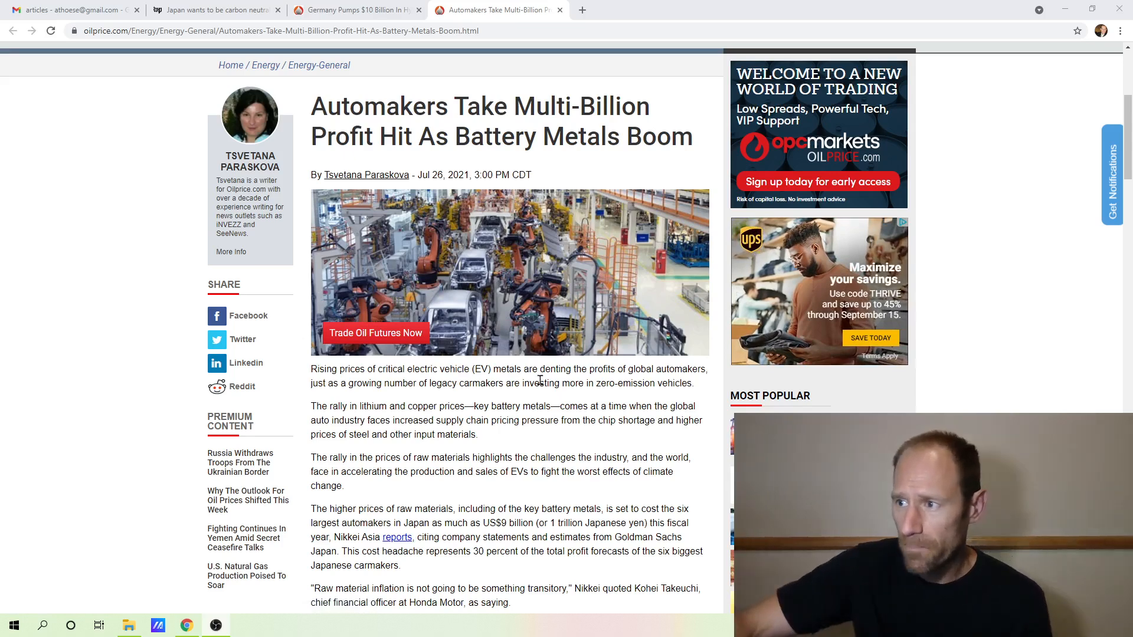
# Scroll down through the OilPrice.com article on battery metal costs to finish reading it
pyautogui.scroll(-3)
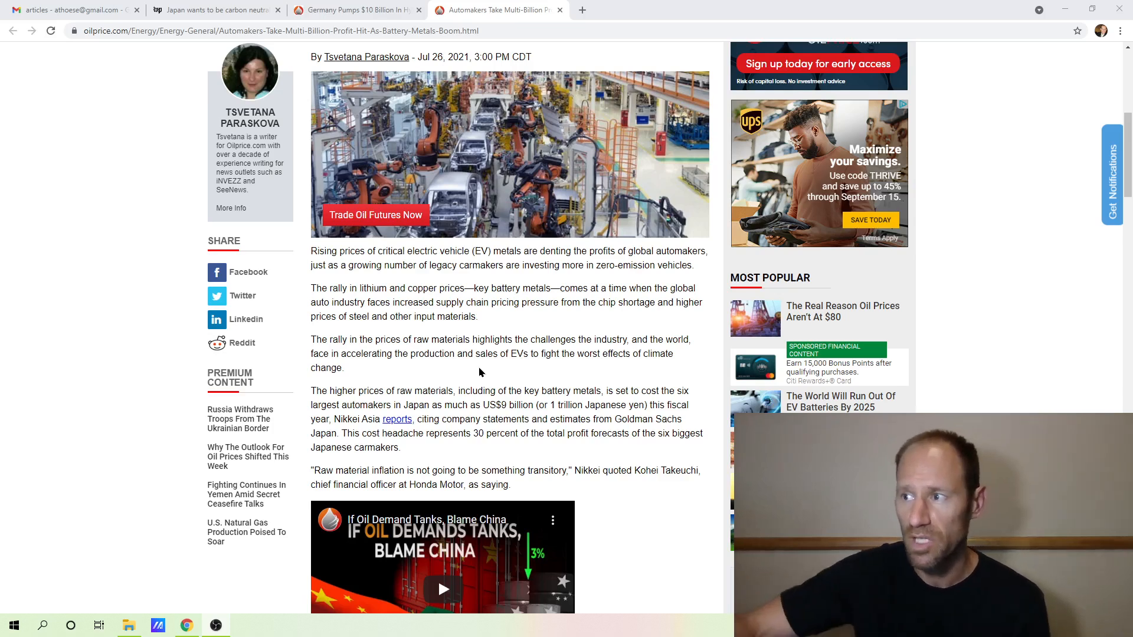
pyautogui.scroll(-3)
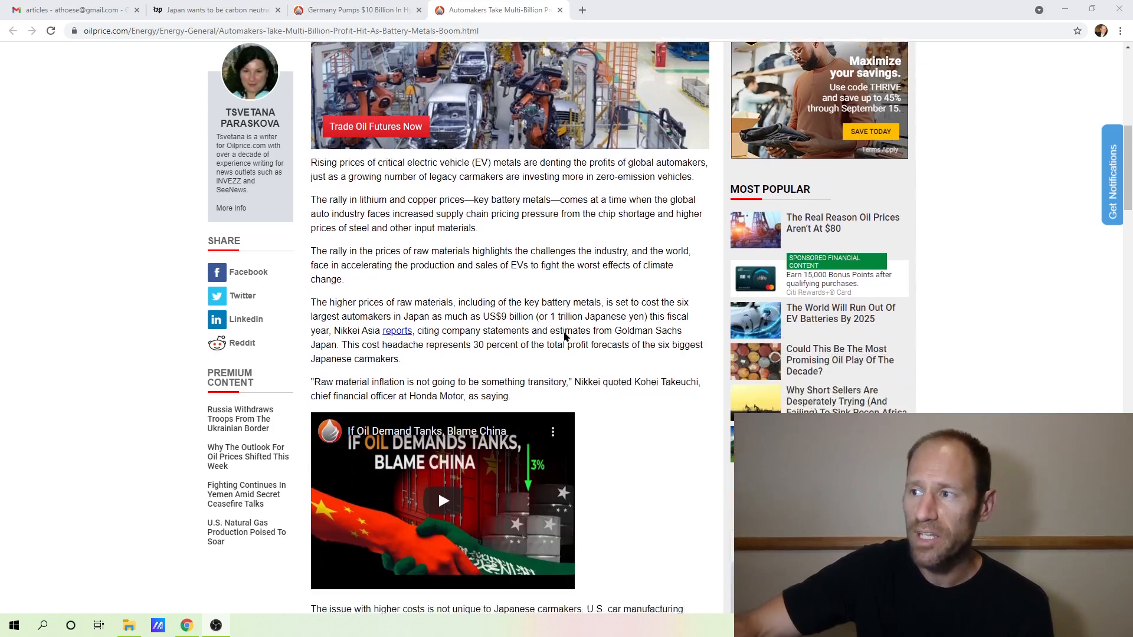
pyautogui.scroll(-3)
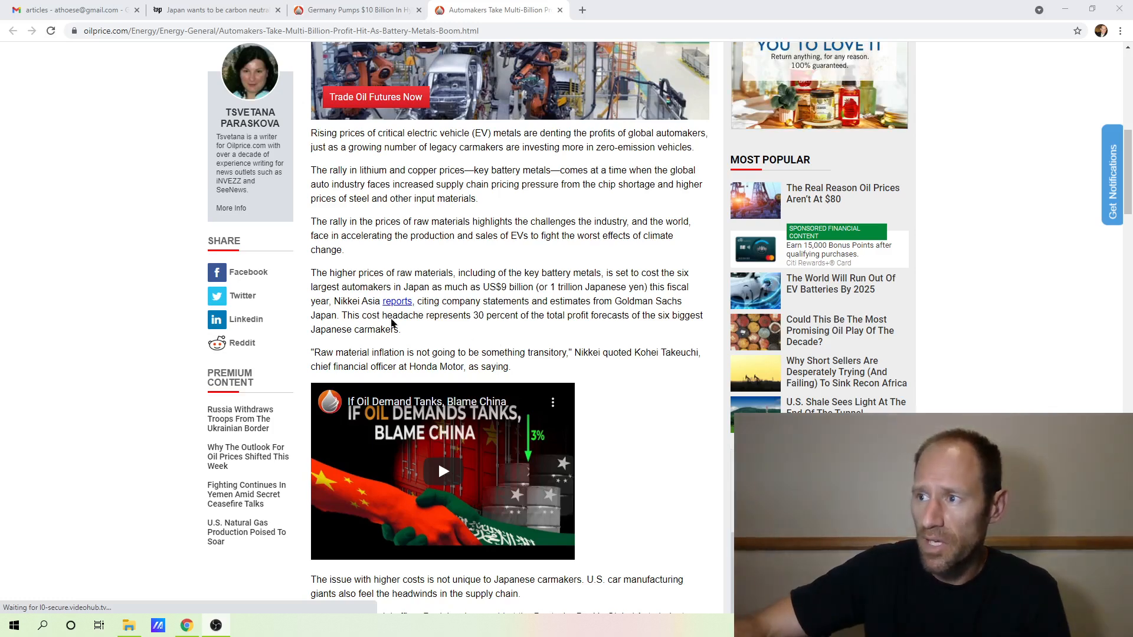
pyautogui.scroll(-3)
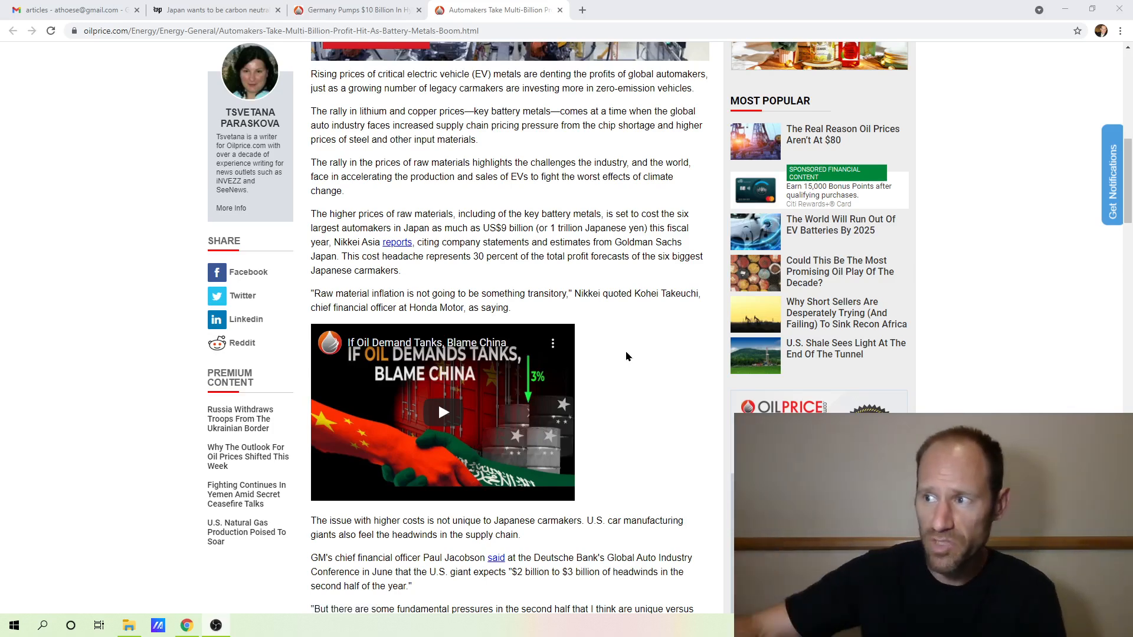
pyautogui.scroll(-3)
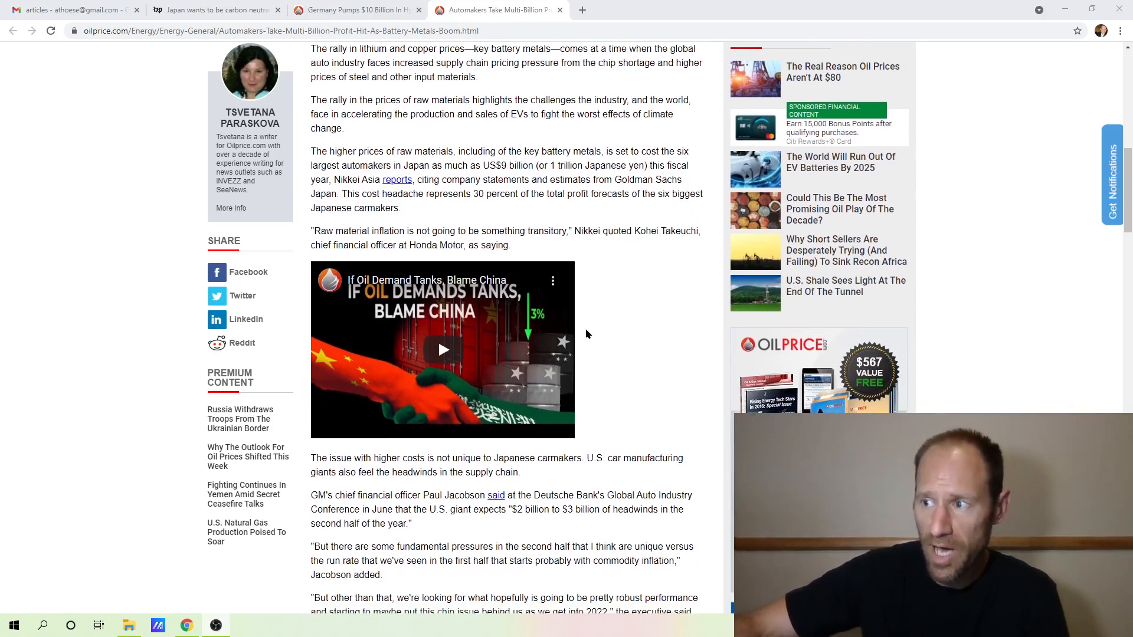
pyautogui.scroll(-3)
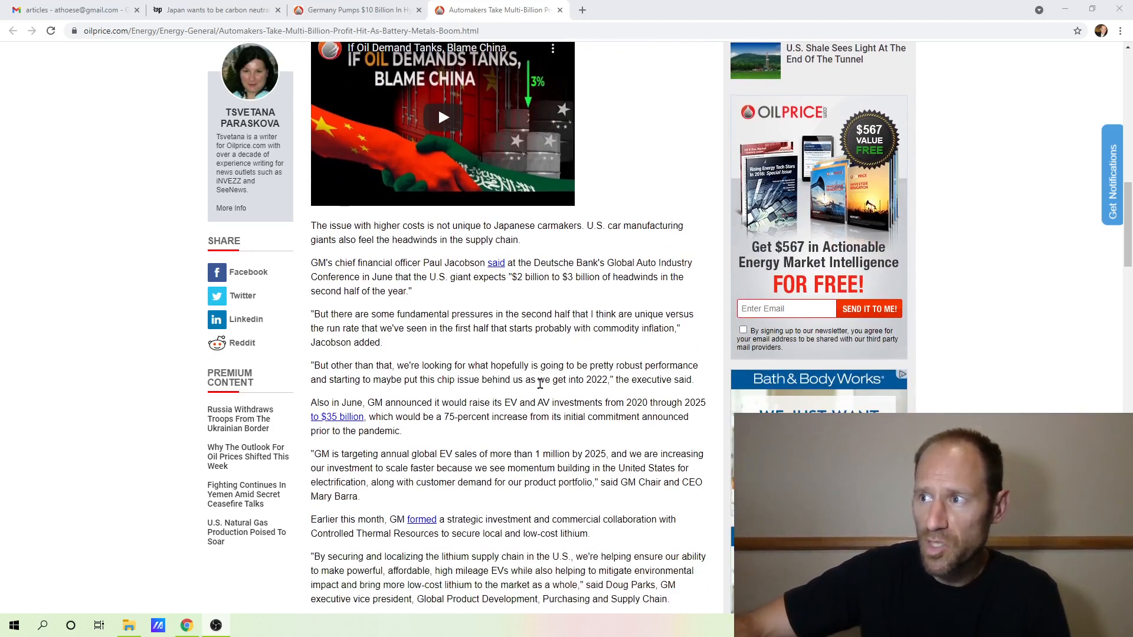
pyautogui.scroll(-3)
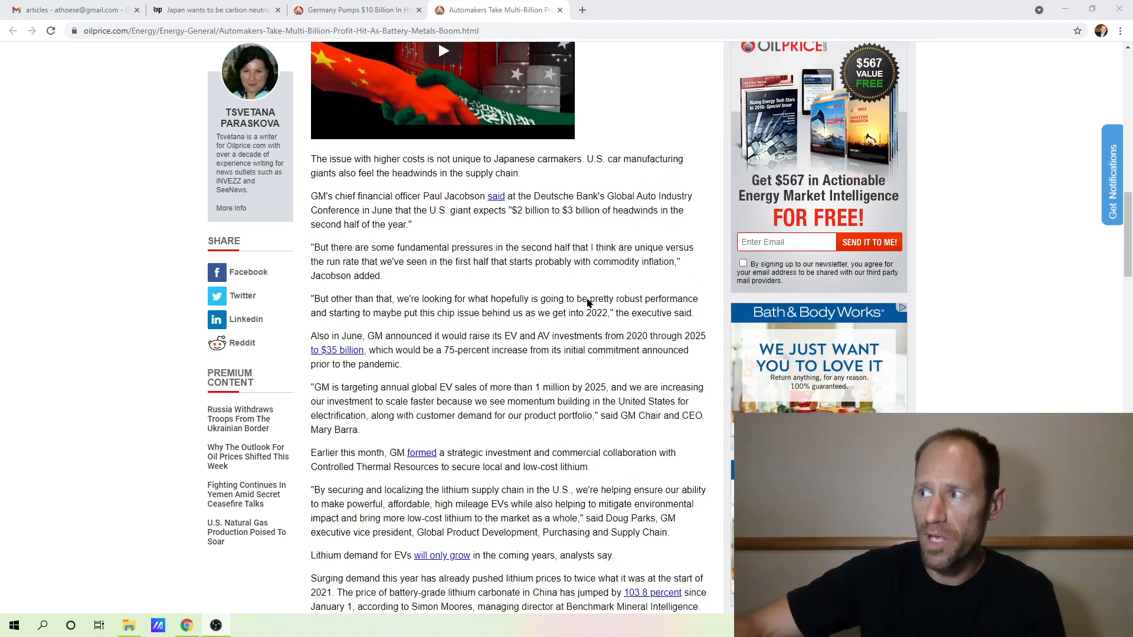
pyautogui.scroll(-3)
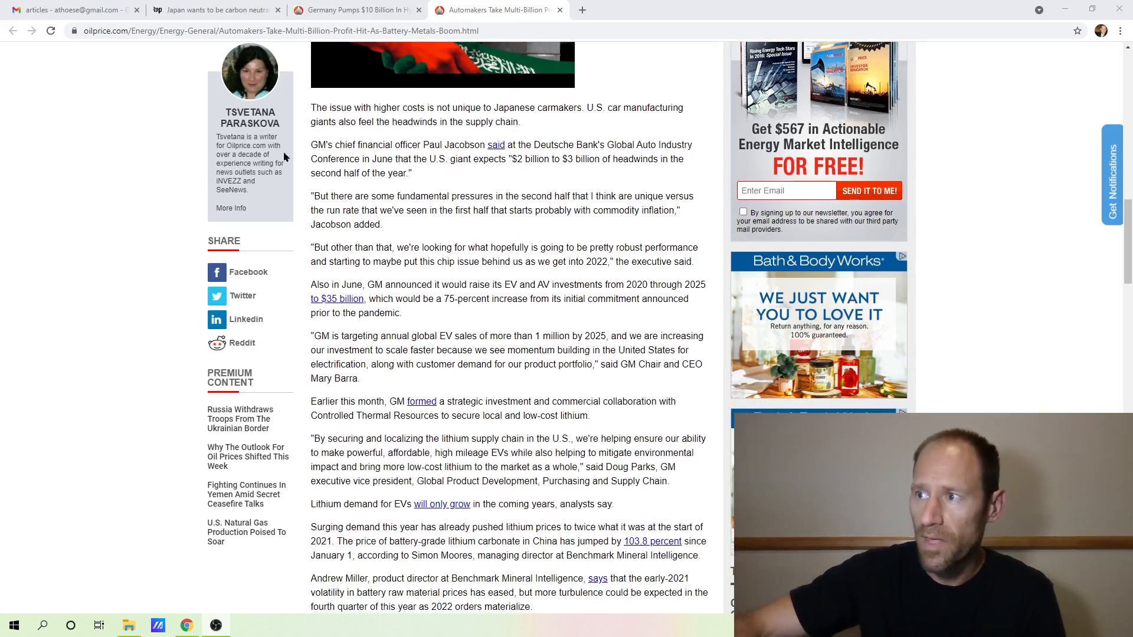
pyautogui.scroll(-3)
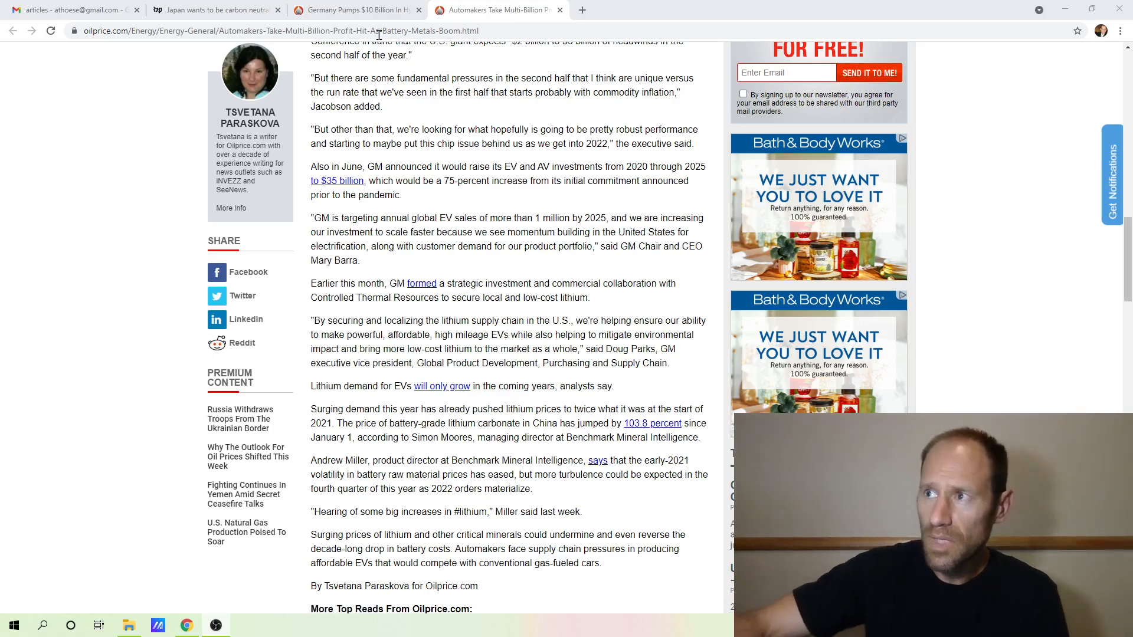
pyautogui.moveTo(354, 10)
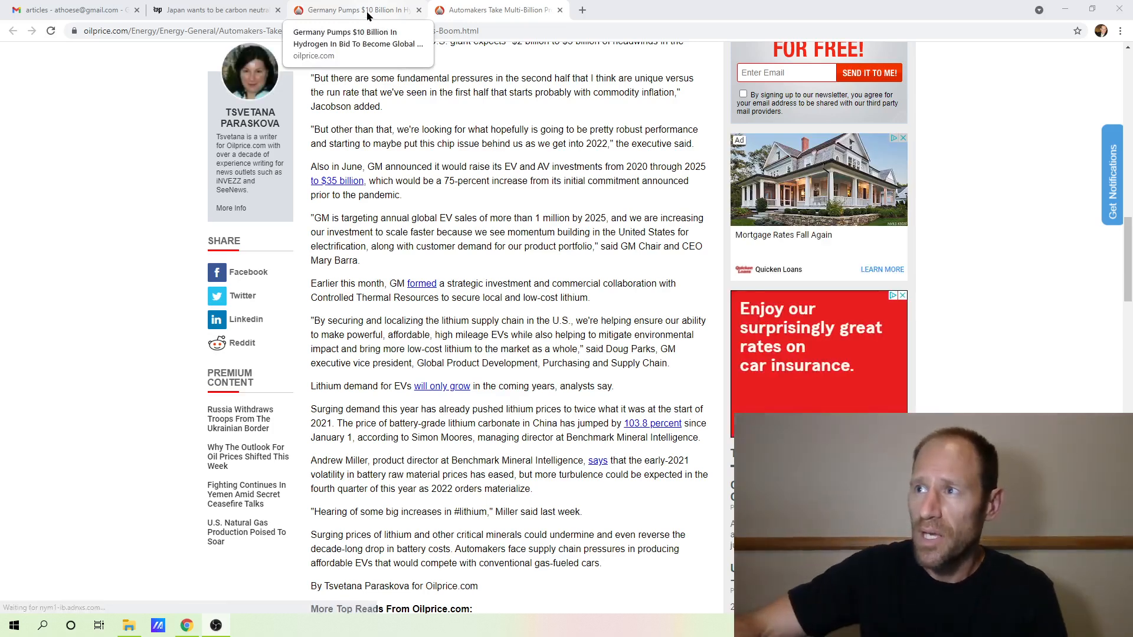
# Read the 'Germany Pumps $10 Billion In Hydrogen' article down past the transport minister quotes
pyautogui.click(354, 9)
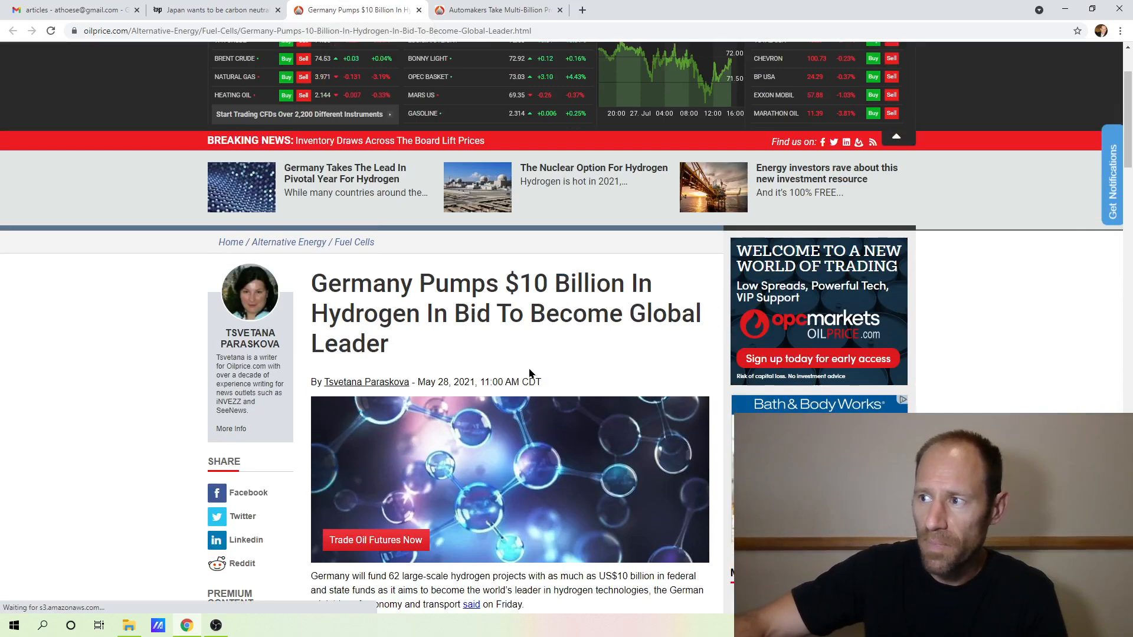
pyautogui.scroll(-3)
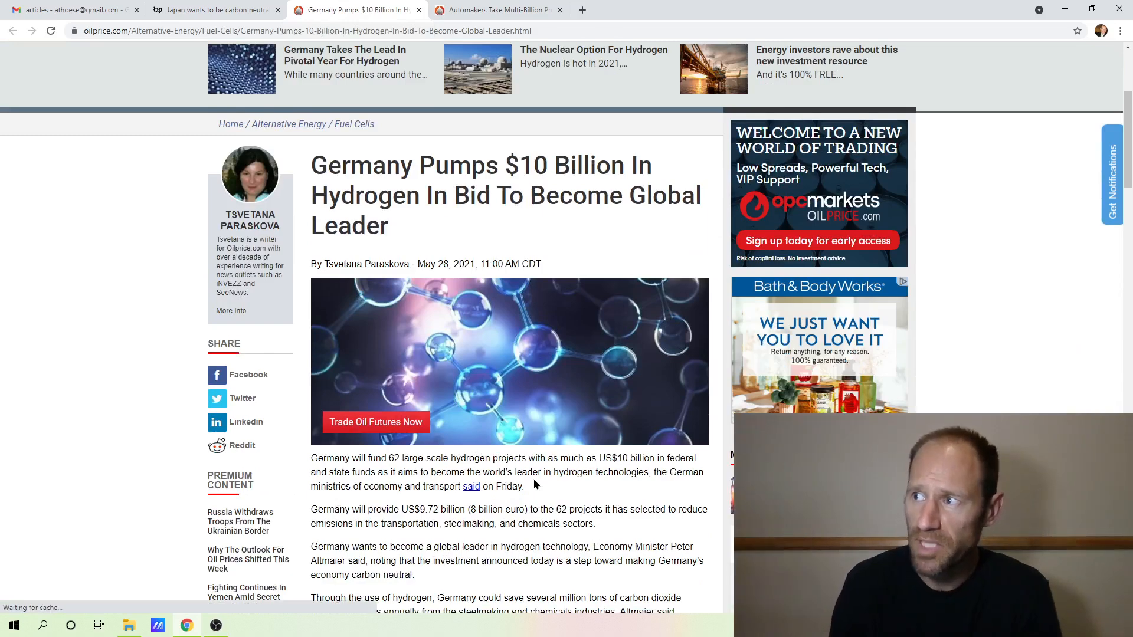
pyautogui.scroll(-3)
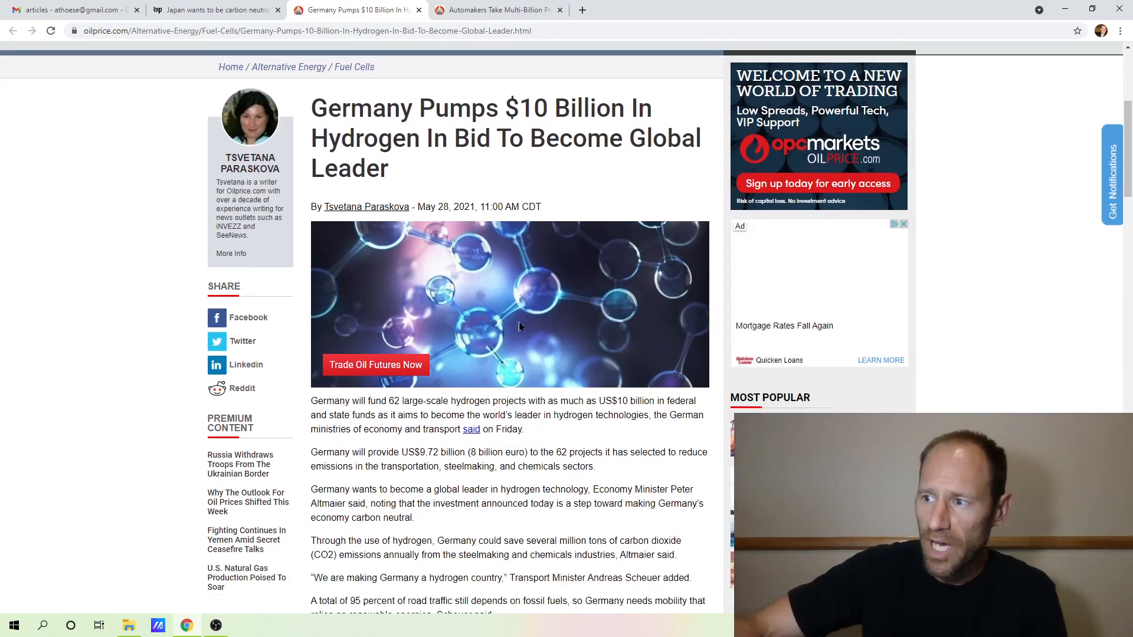
pyautogui.scroll(-3)
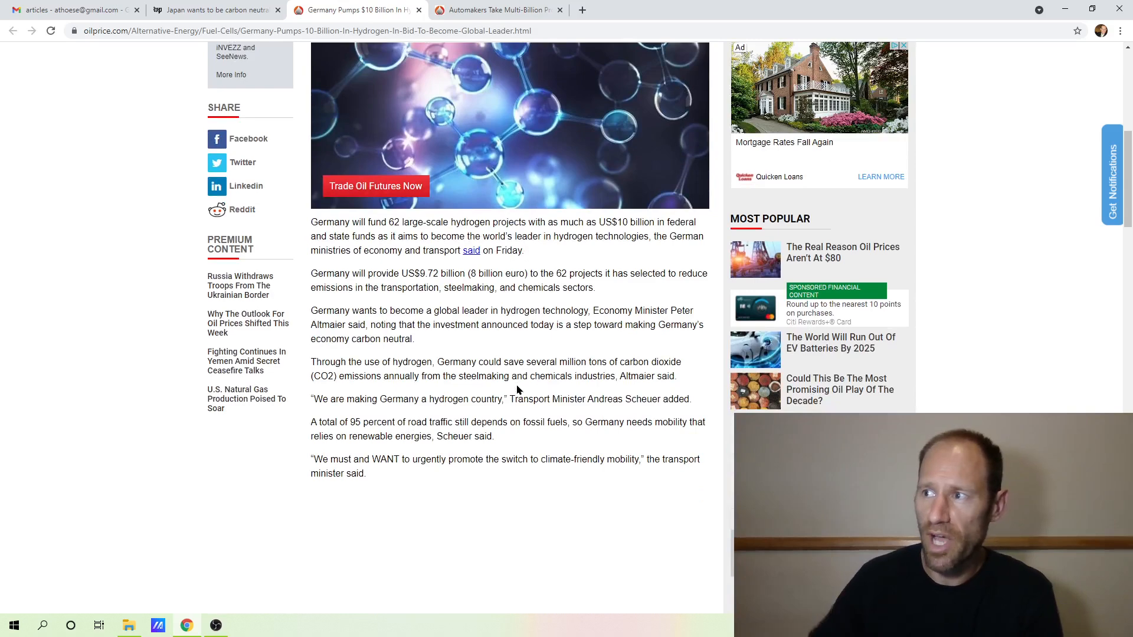
pyautogui.scroll(-3)
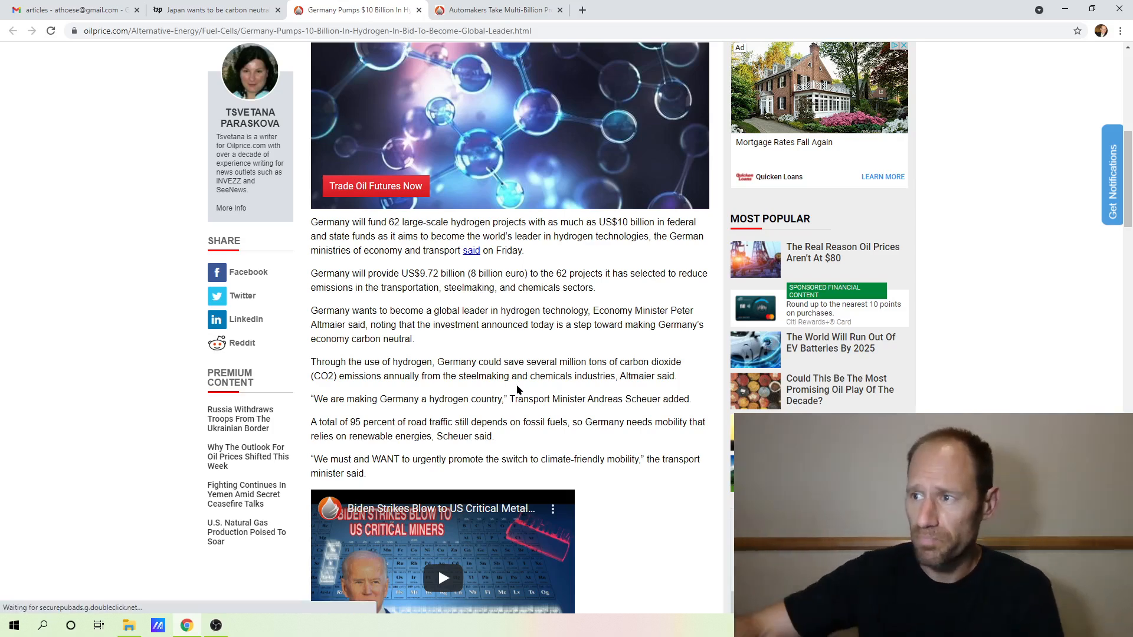
pyautogui.scroll(-3)
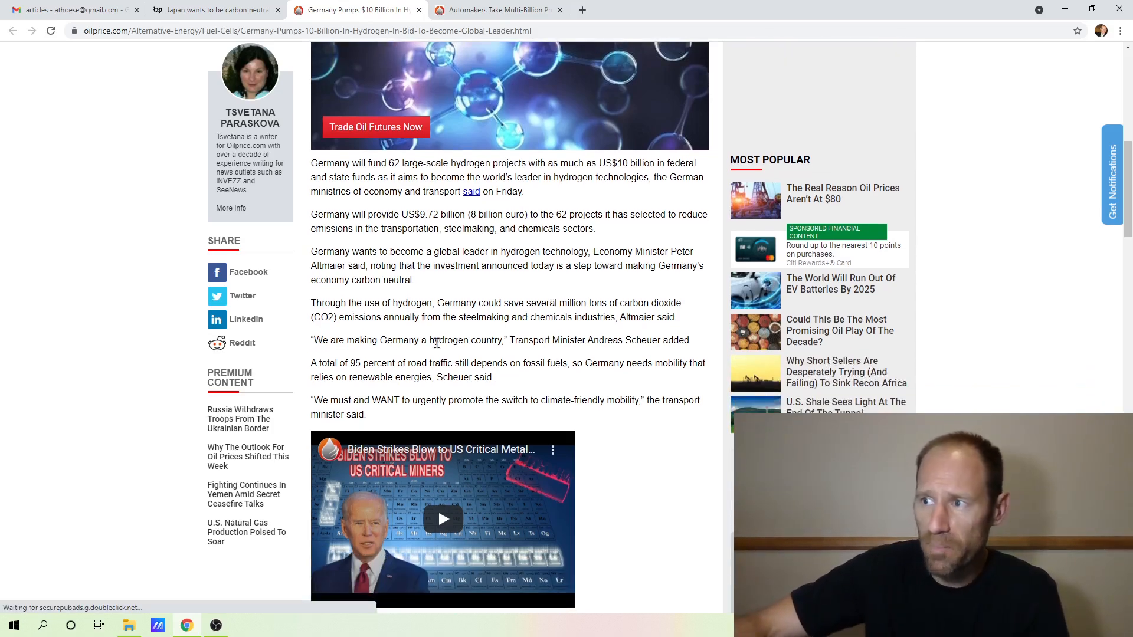
pyautogui.moveTo(590, 395)
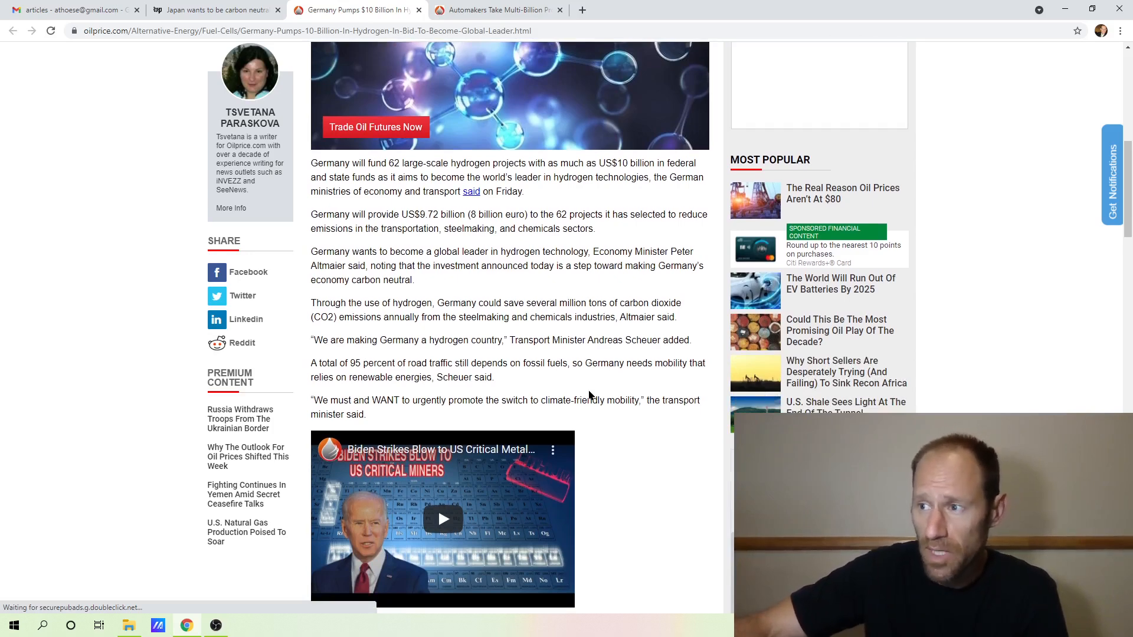
pyautogui.scroll(-3)
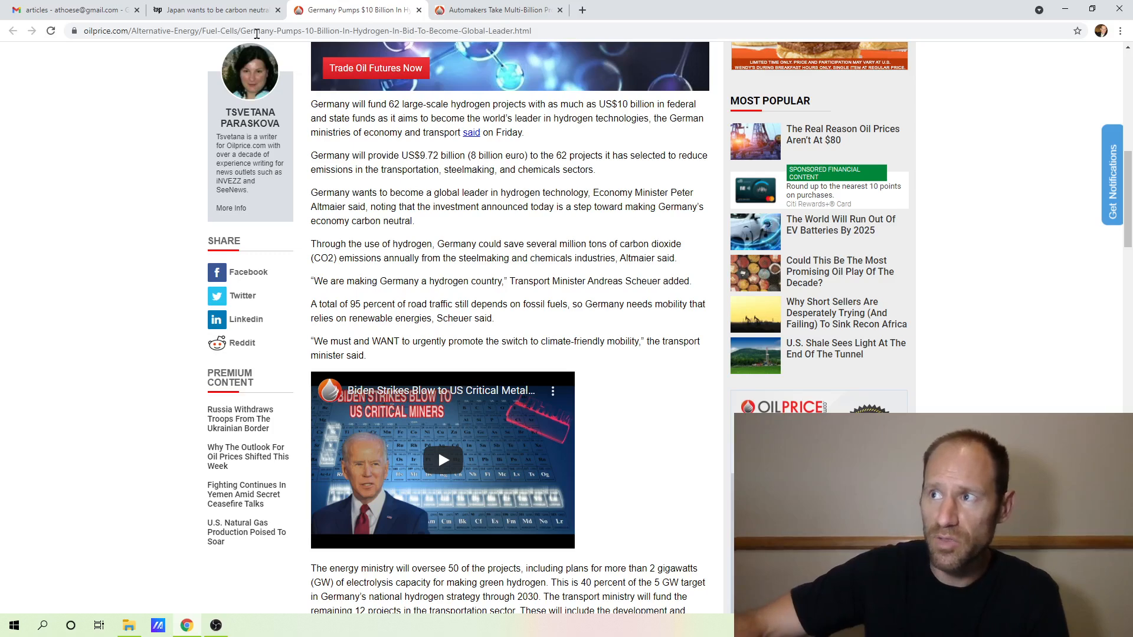
# Read the Washington Post story on Japan's carbon-neutral hydrogen plans through the Kawasaki Heavy Industries passage
pyautogui.click(214, 10)
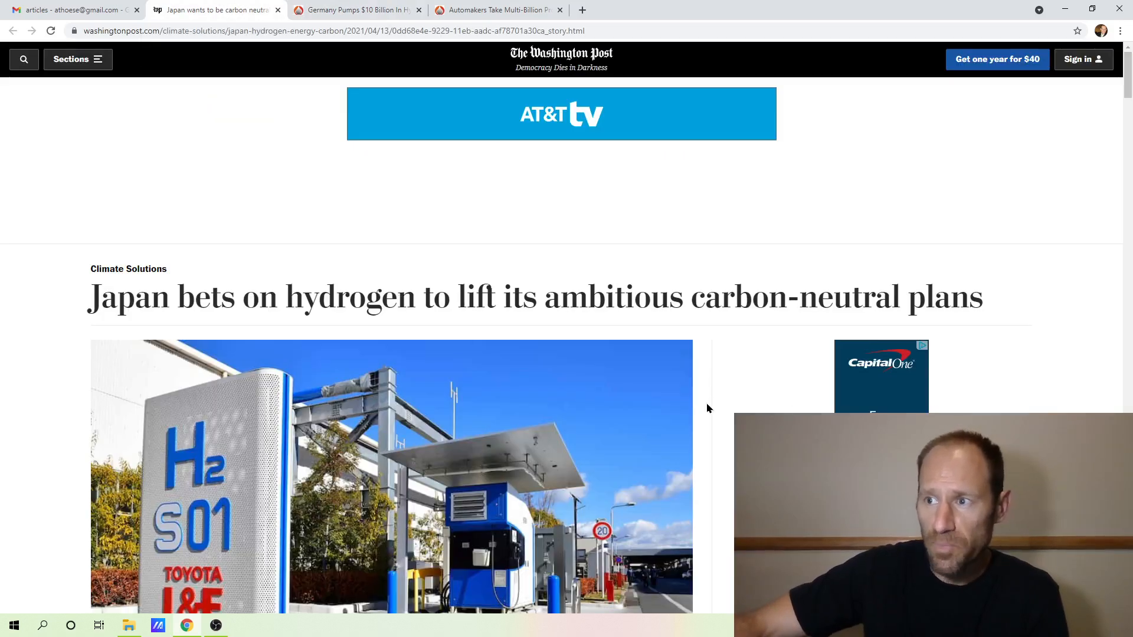
pyautogui.scroll(-3)
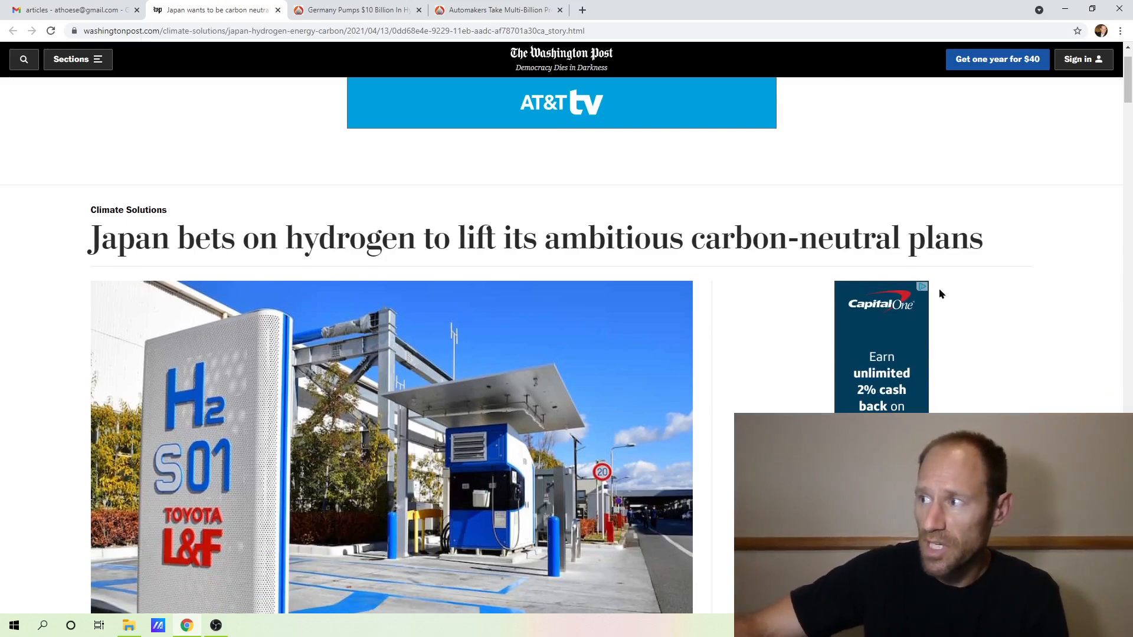
pyautogui.scroll(-3)
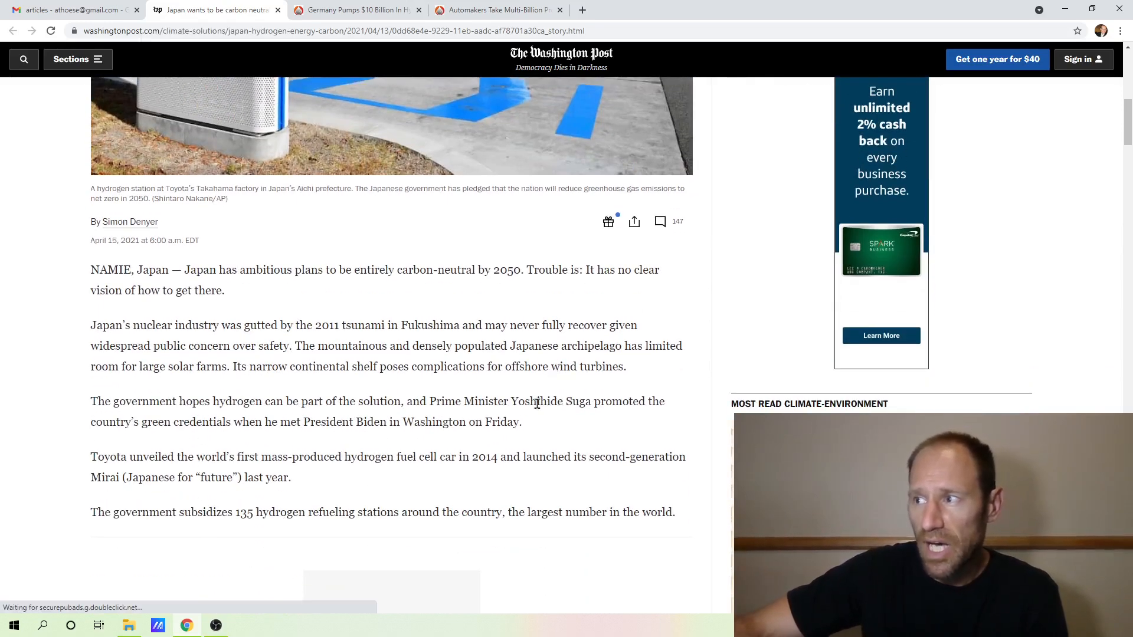
pyautogui.scroll(-3)
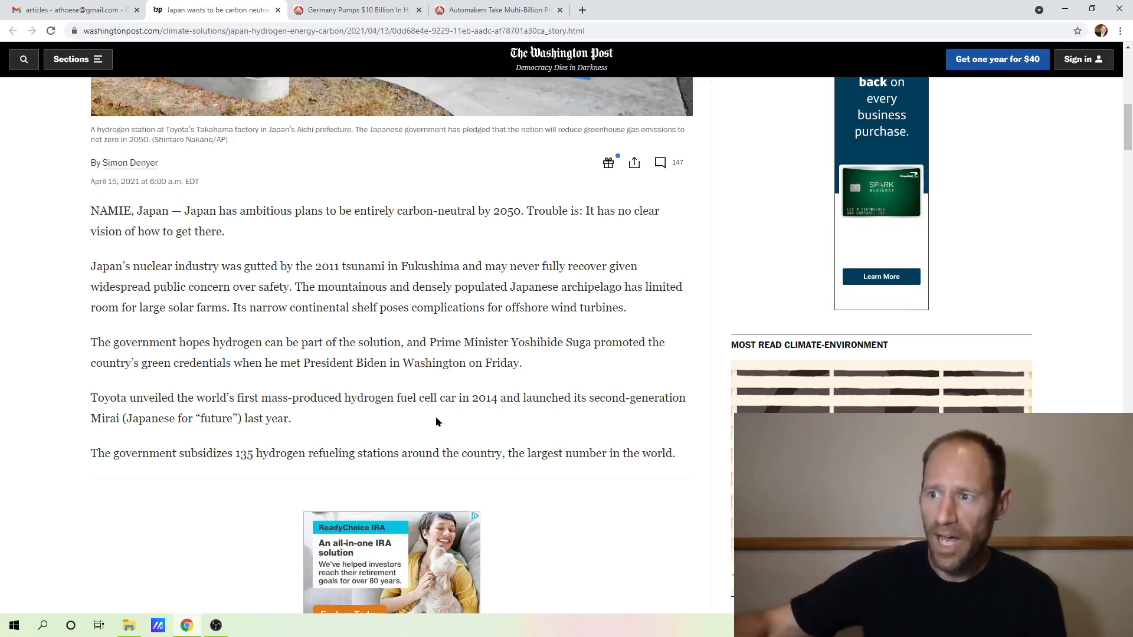
pyautogui.scroll(-3)
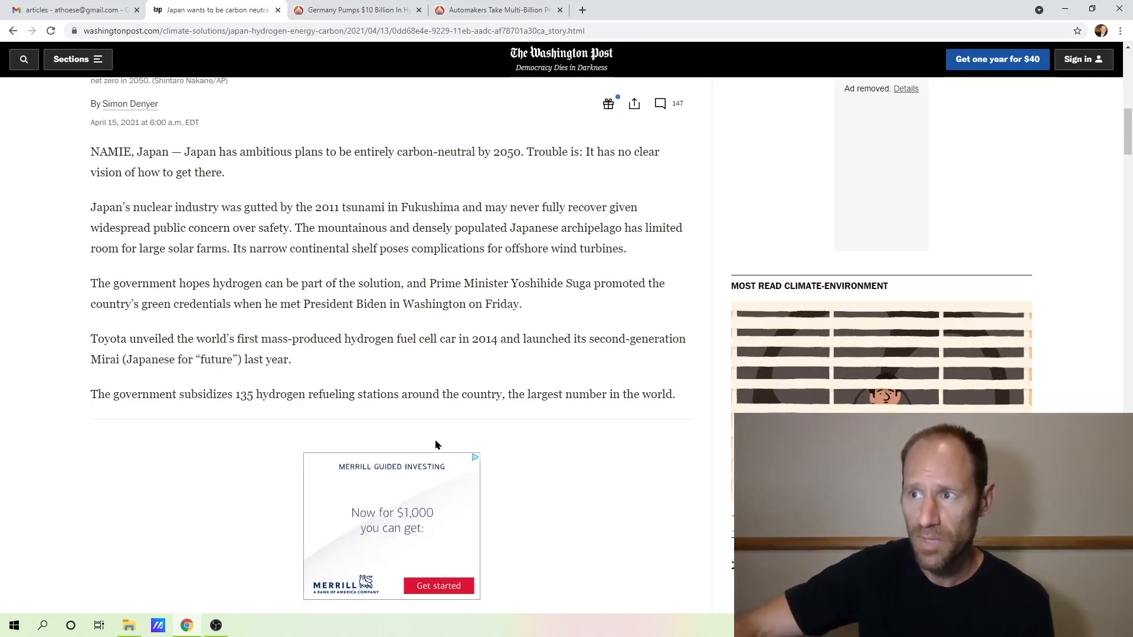
pyautogui.moveTo(516, 361)
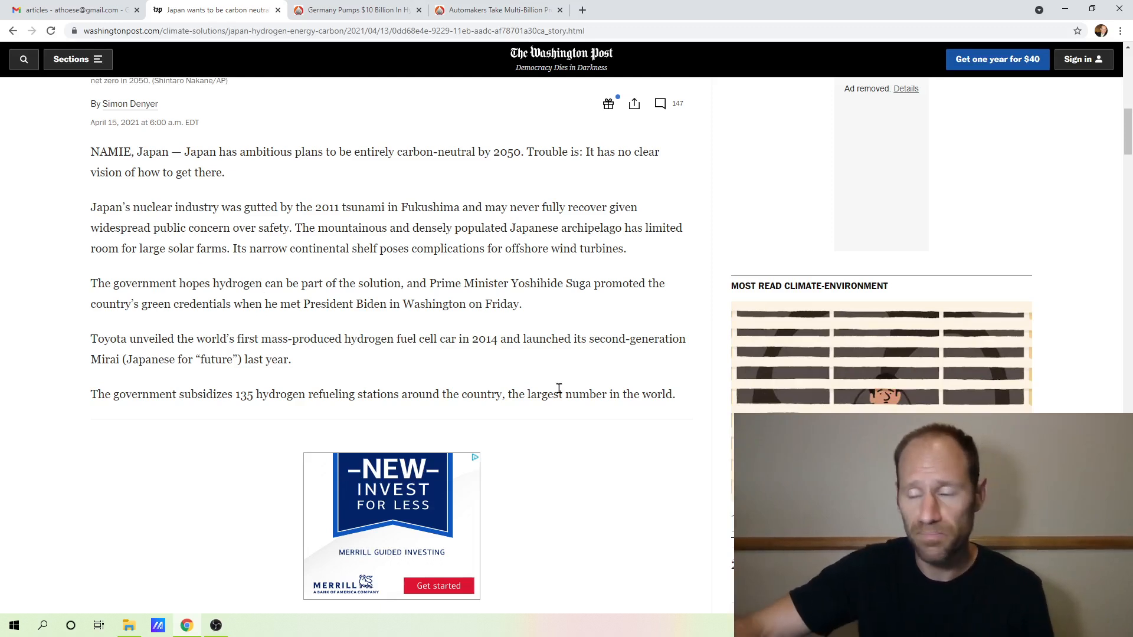
pyautogui.scroll(-3)
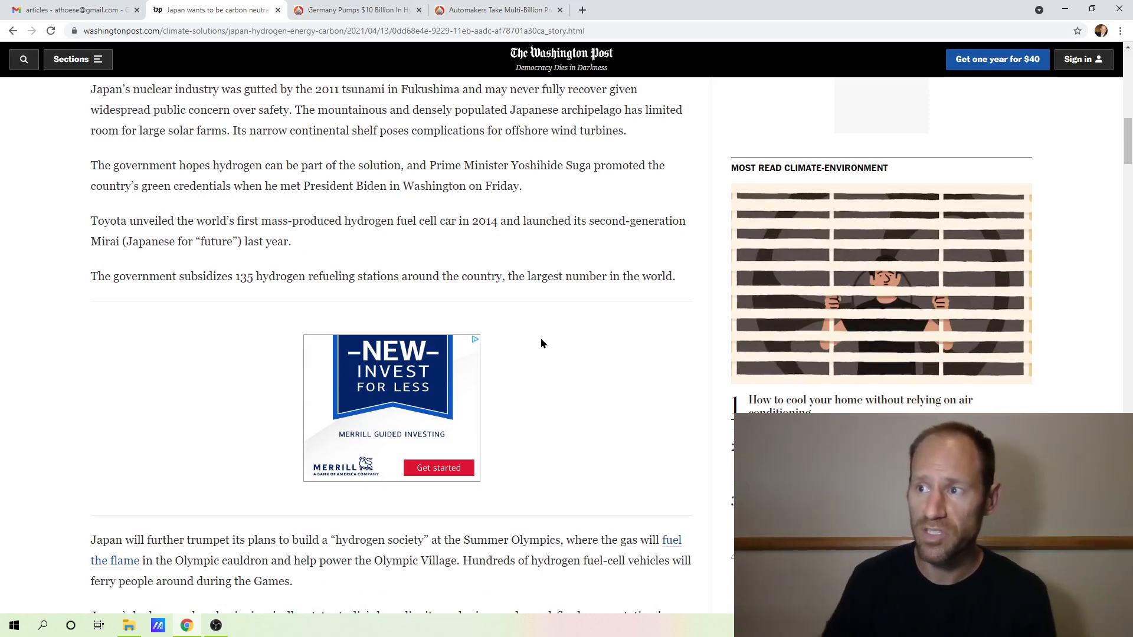
pyautogui.scroll(-3)
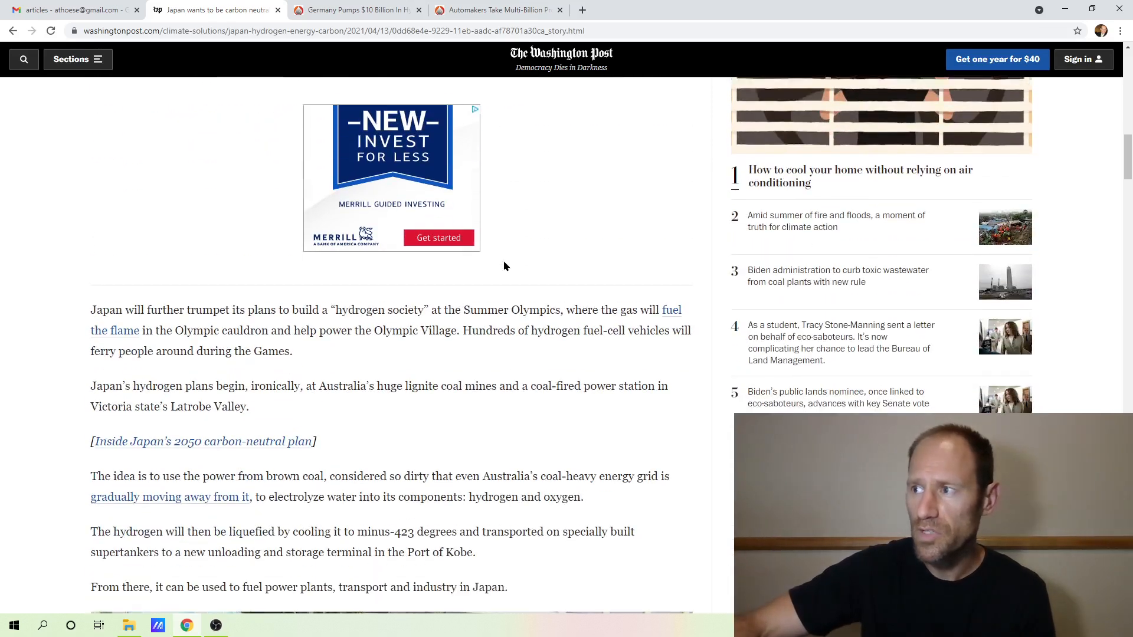
pyautogui.scroll(-3)
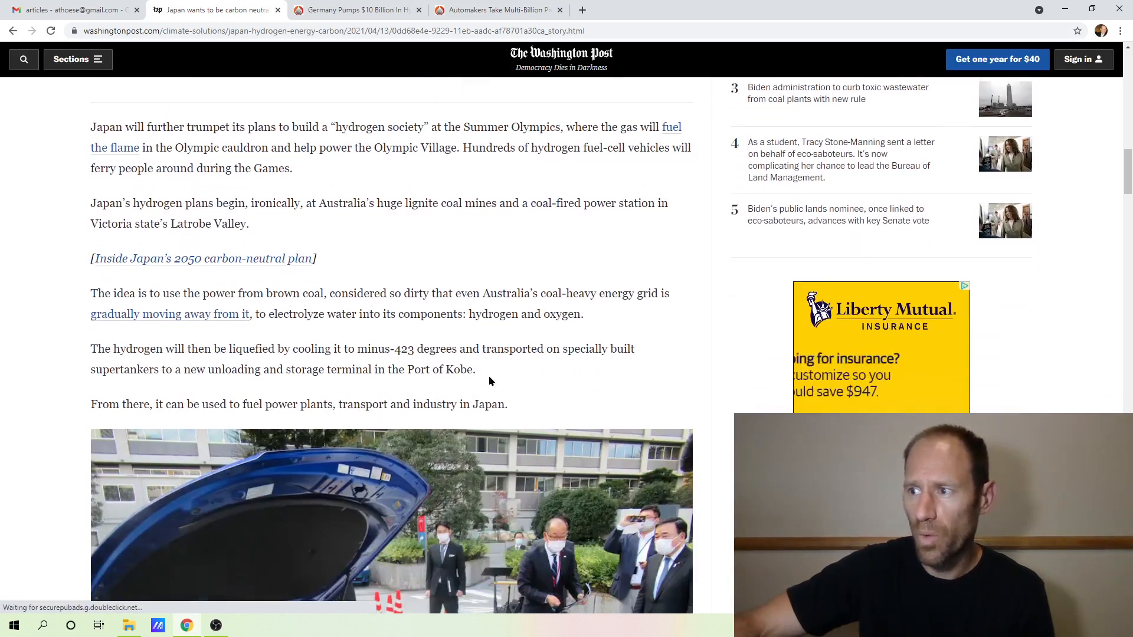
pyautogui.scroll(-3)
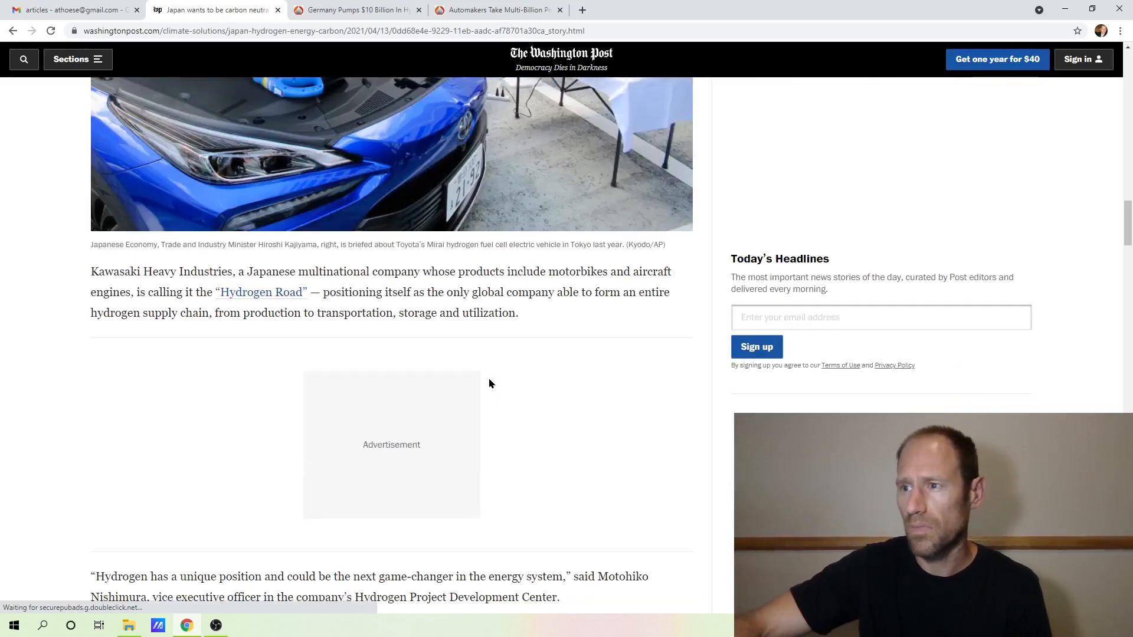
pyautogui.scroll(-3)
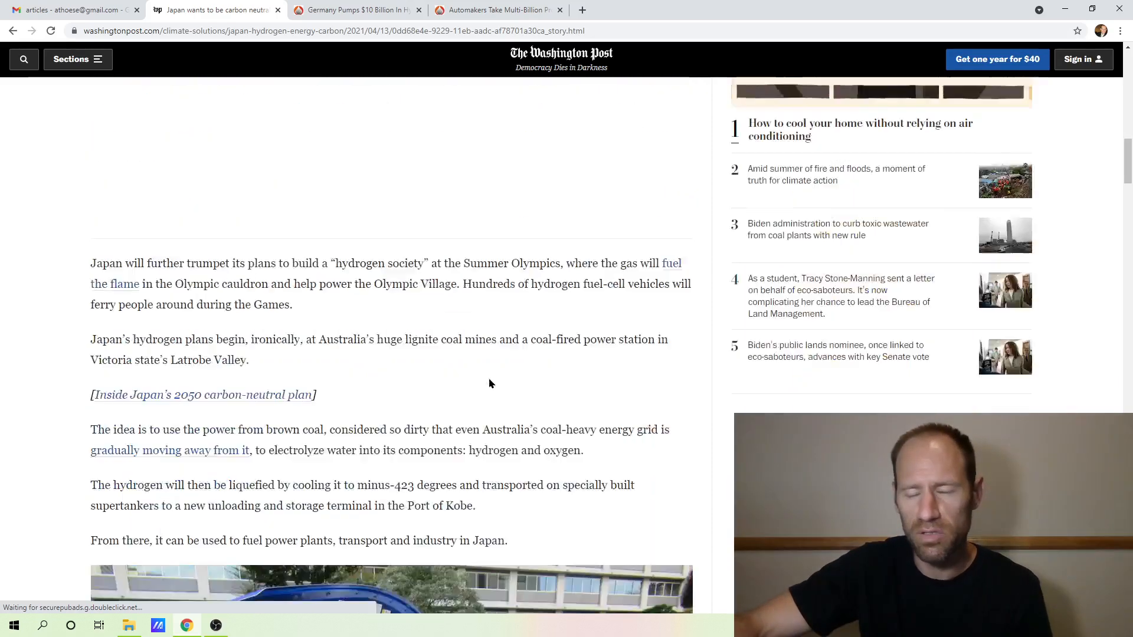
pyautogui.scroll(3)
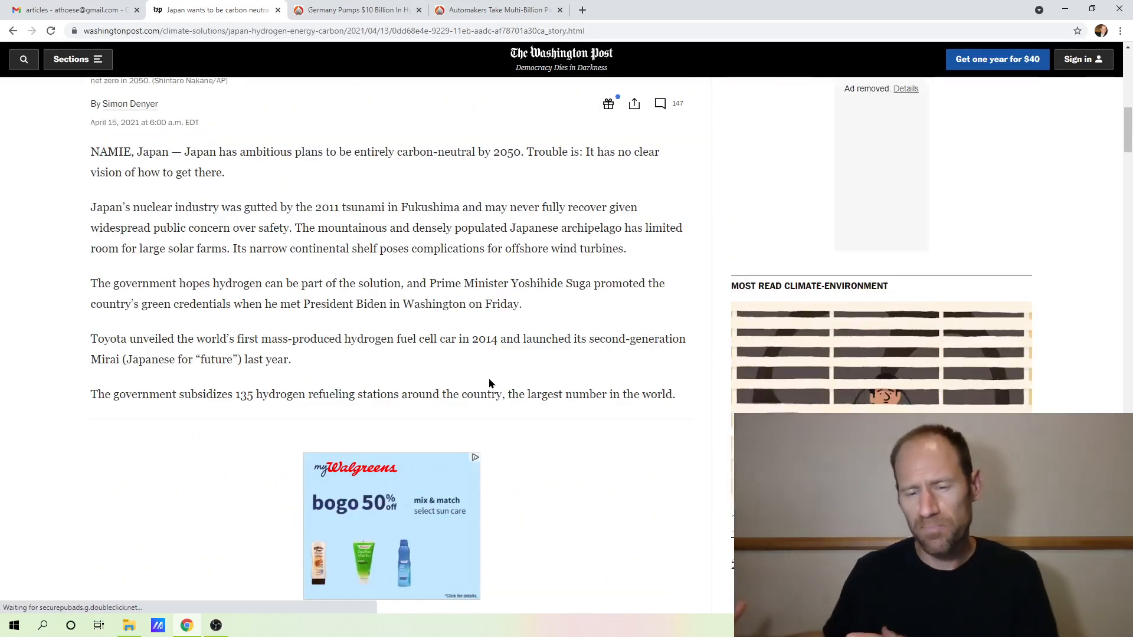